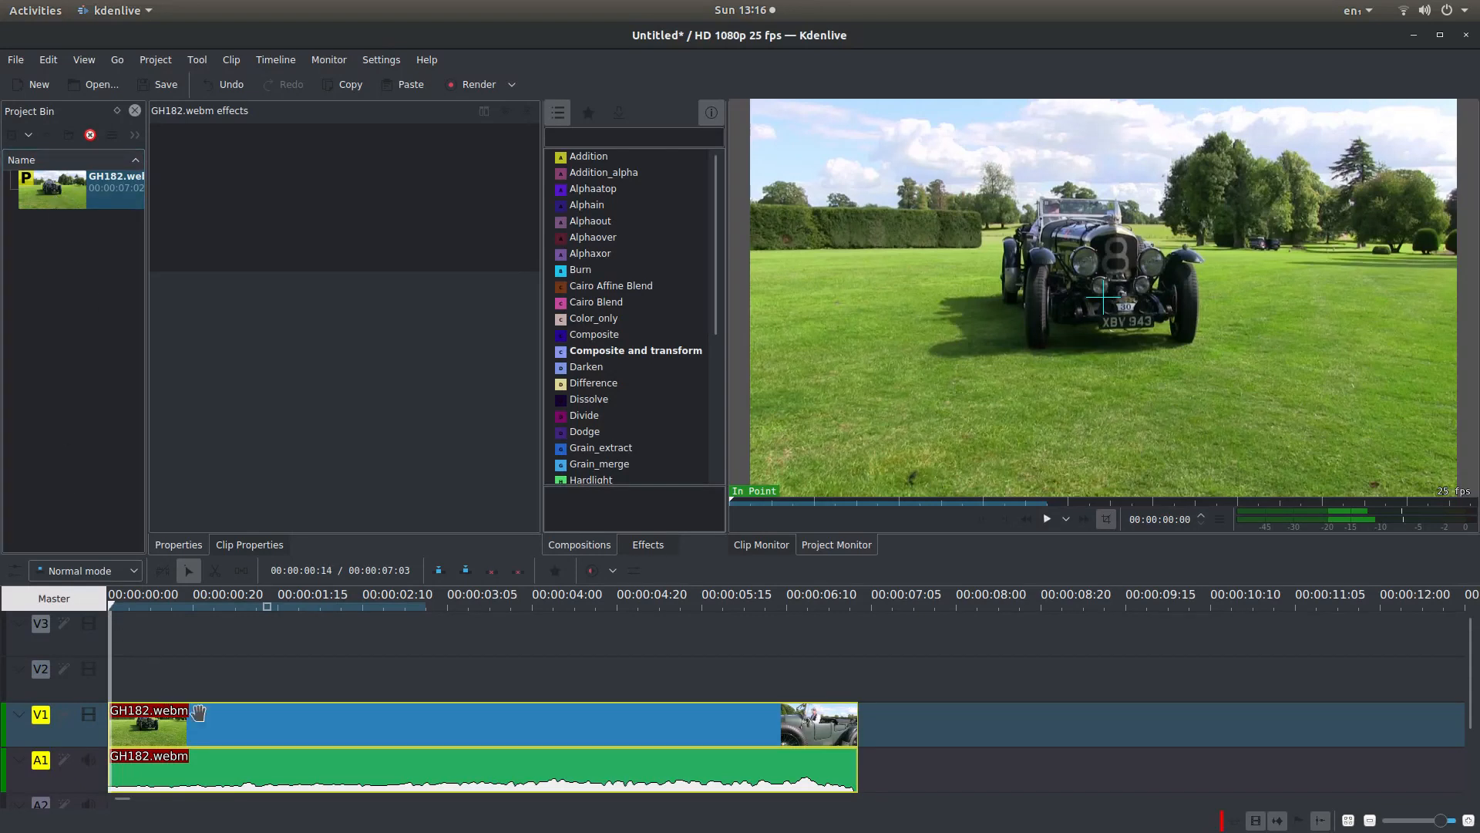
- Select the GH182.webm clip and set its speed to 200% in Change Speed
left_click(1047, 519)
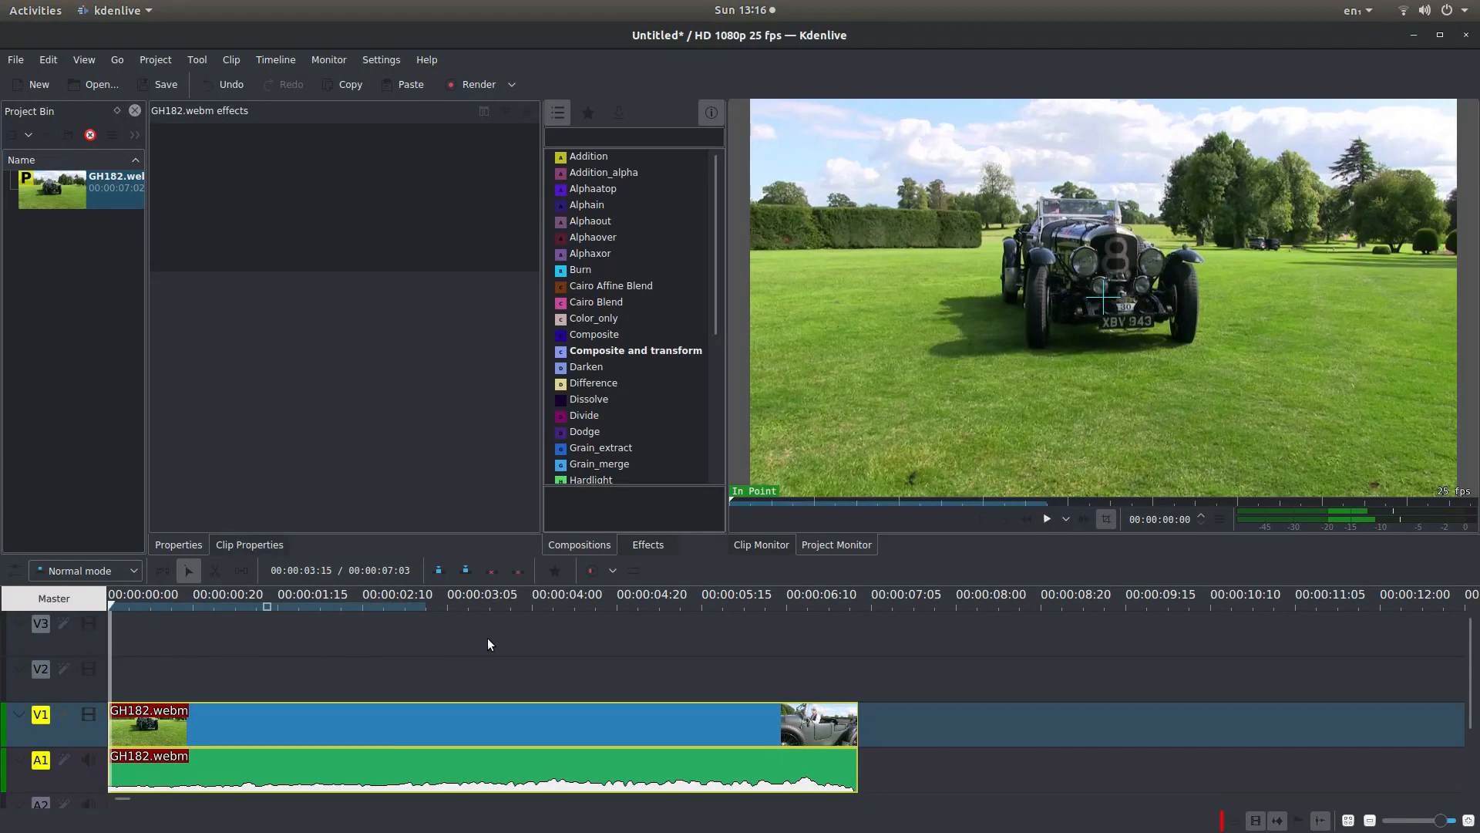
left_click(604, 172)
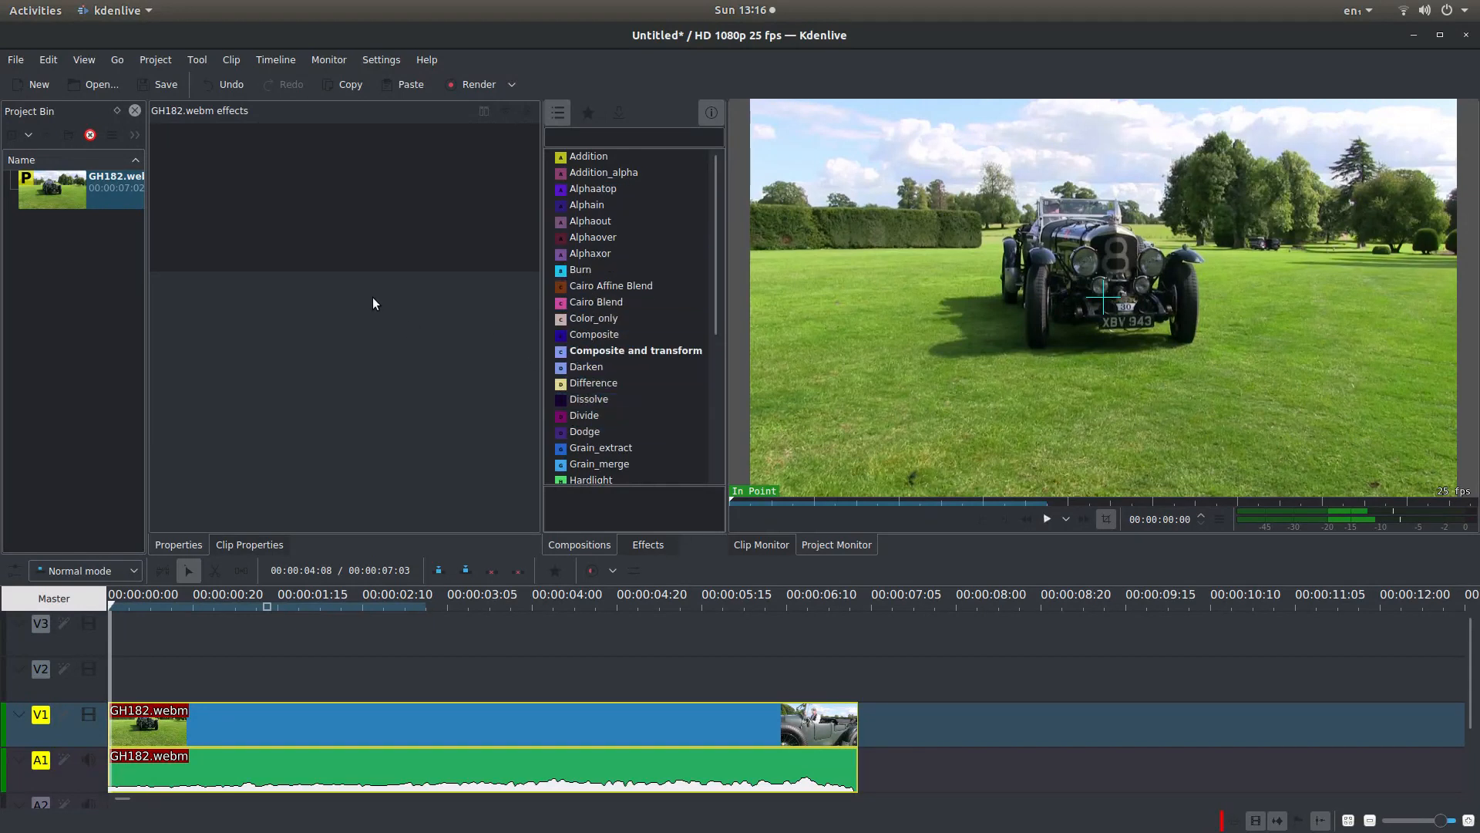
mouse_move(370, 419)
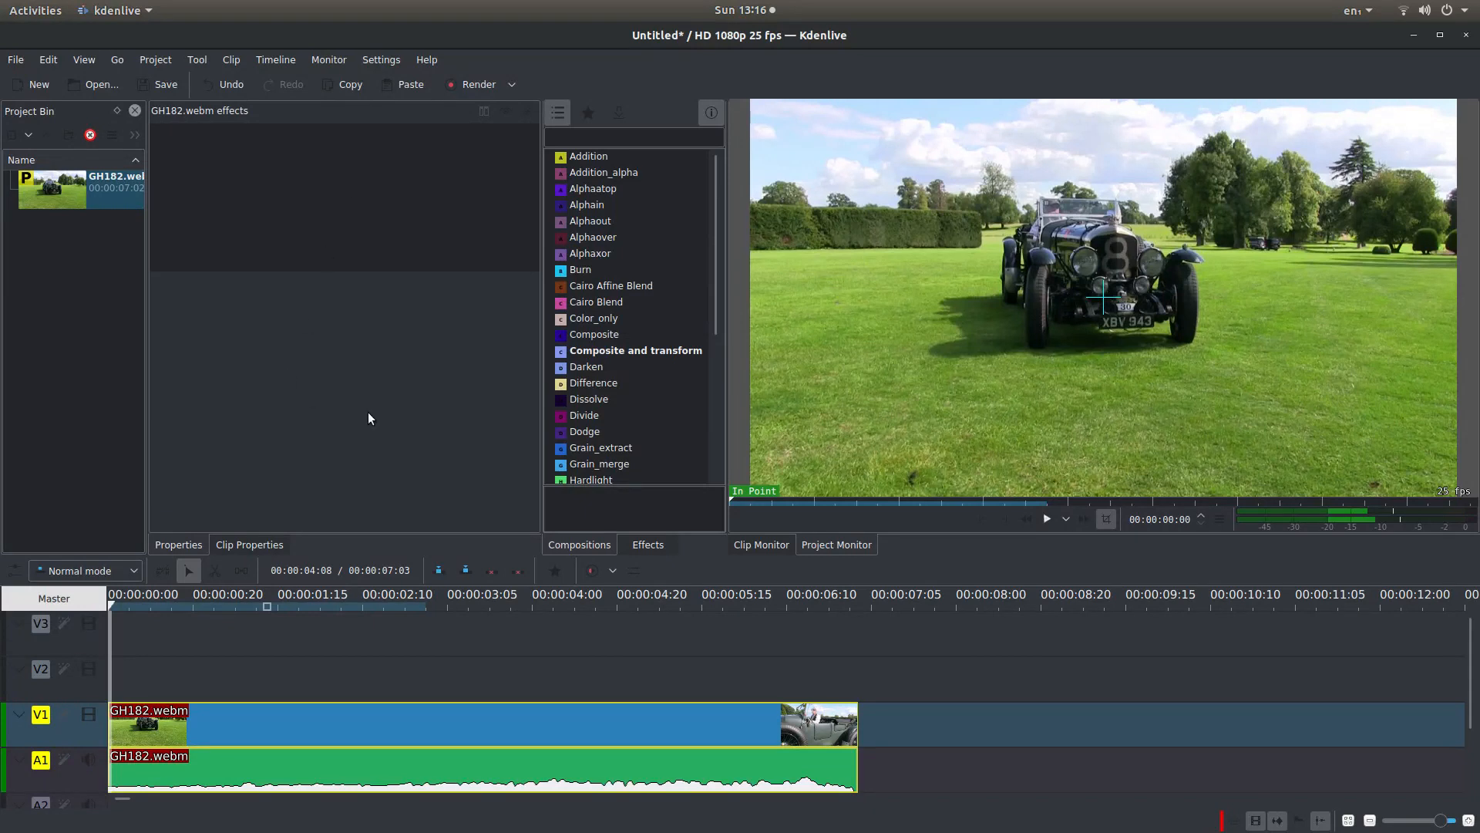
mouse_move(439, 326)
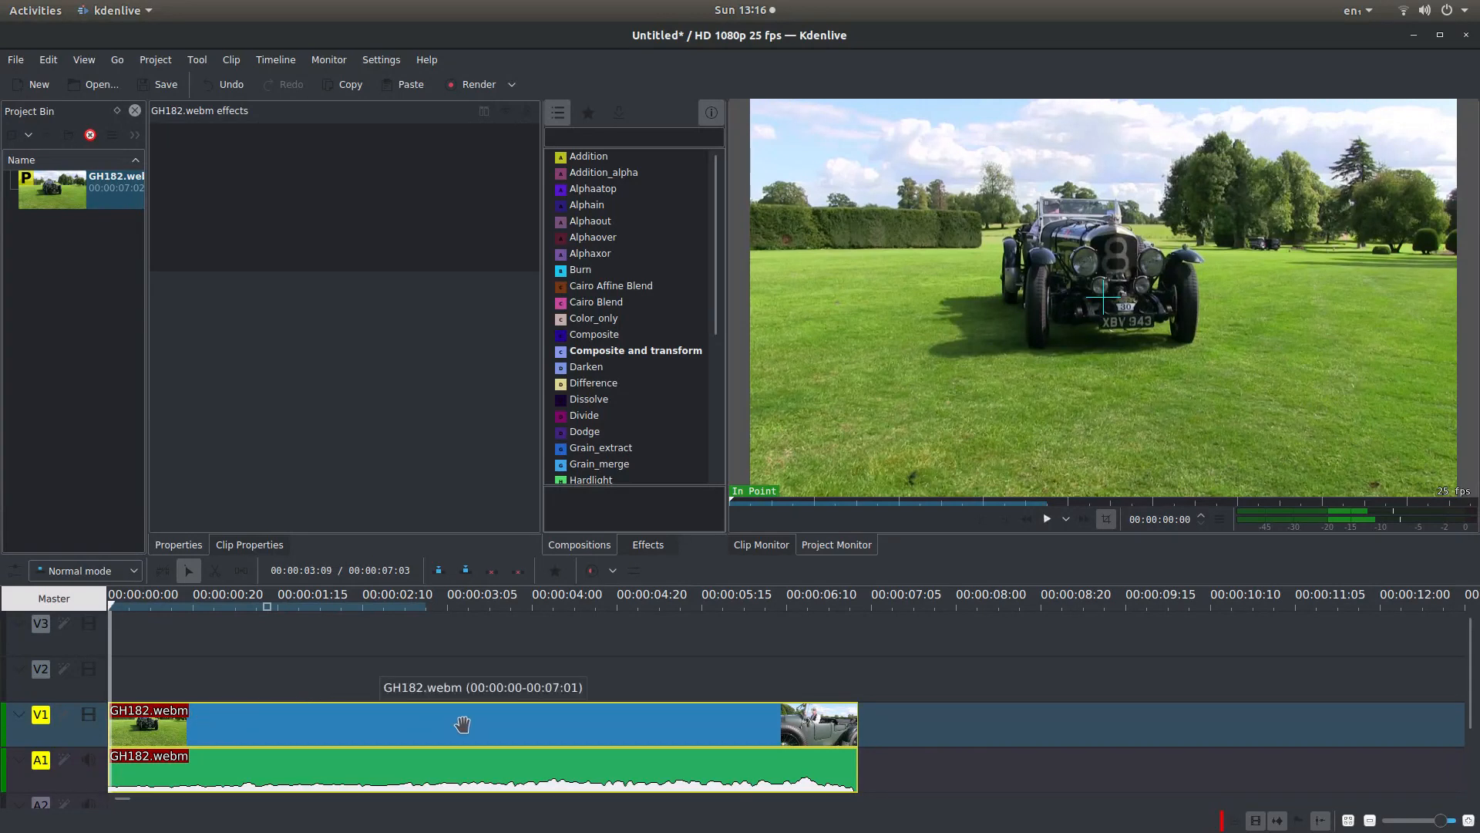
right_click(463, 724)
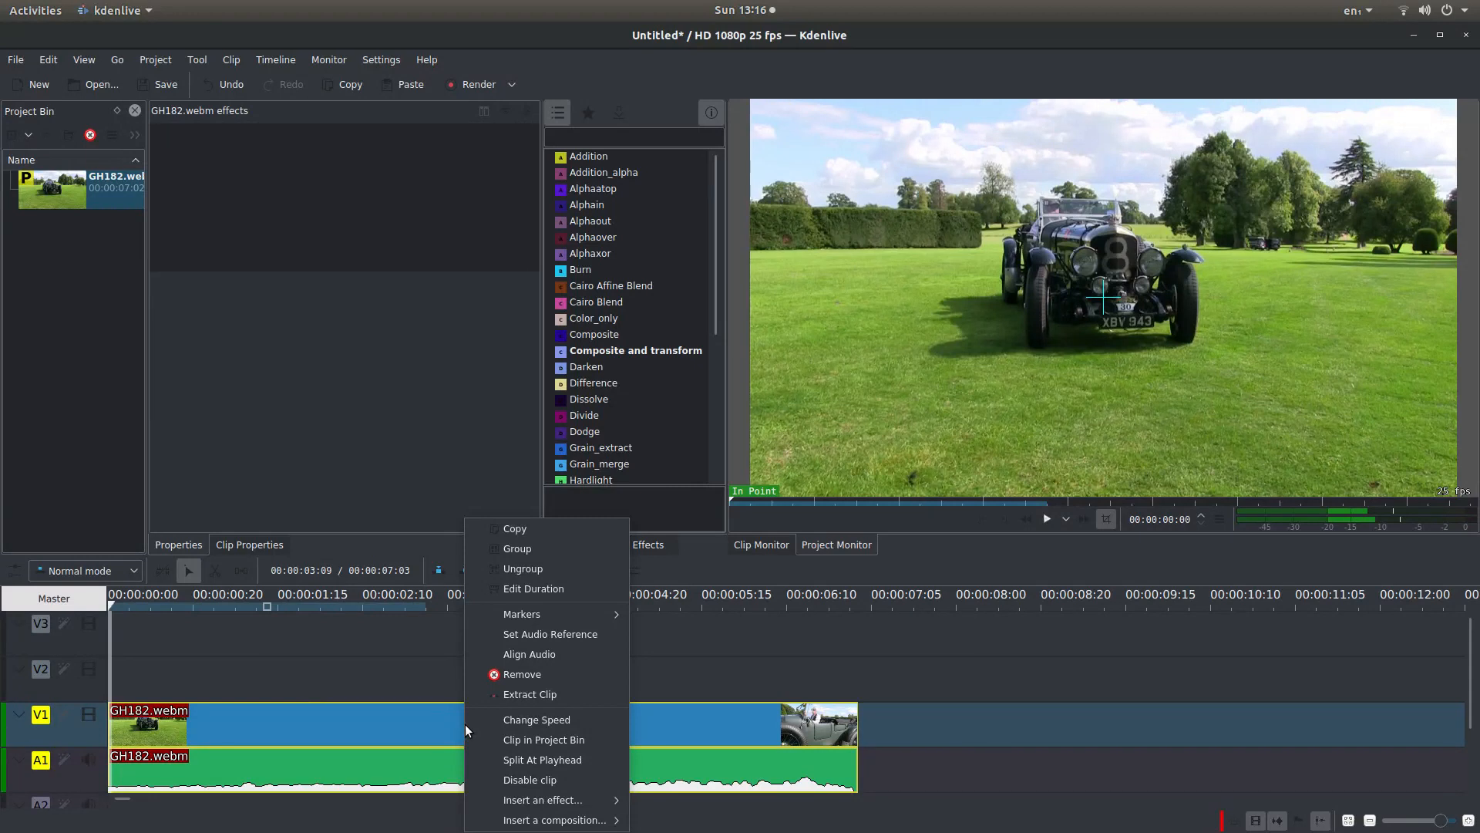
mouse_move(536, 719)
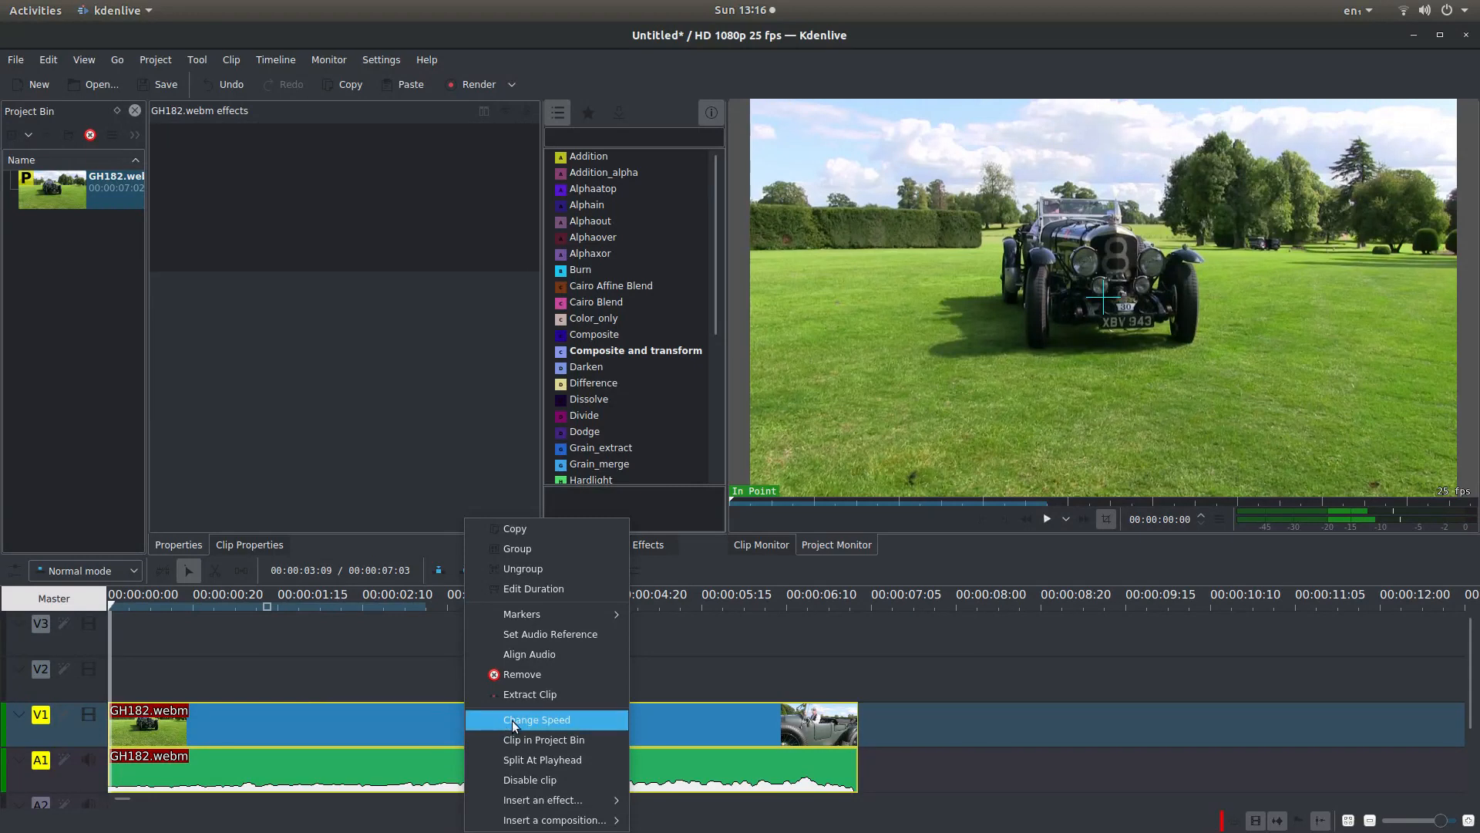
mouse_move(547, 708)
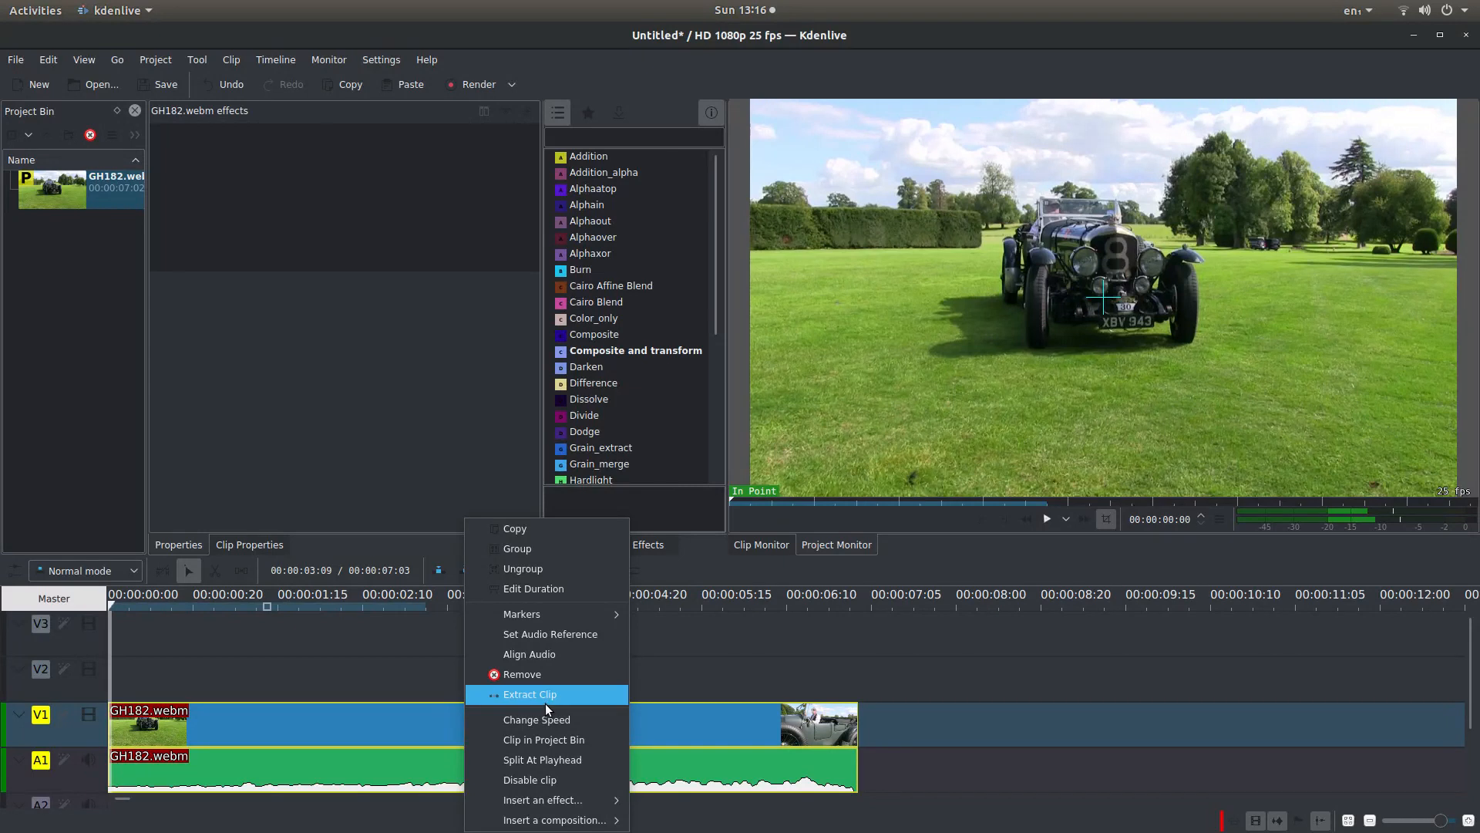
mouse_move(537, 719)
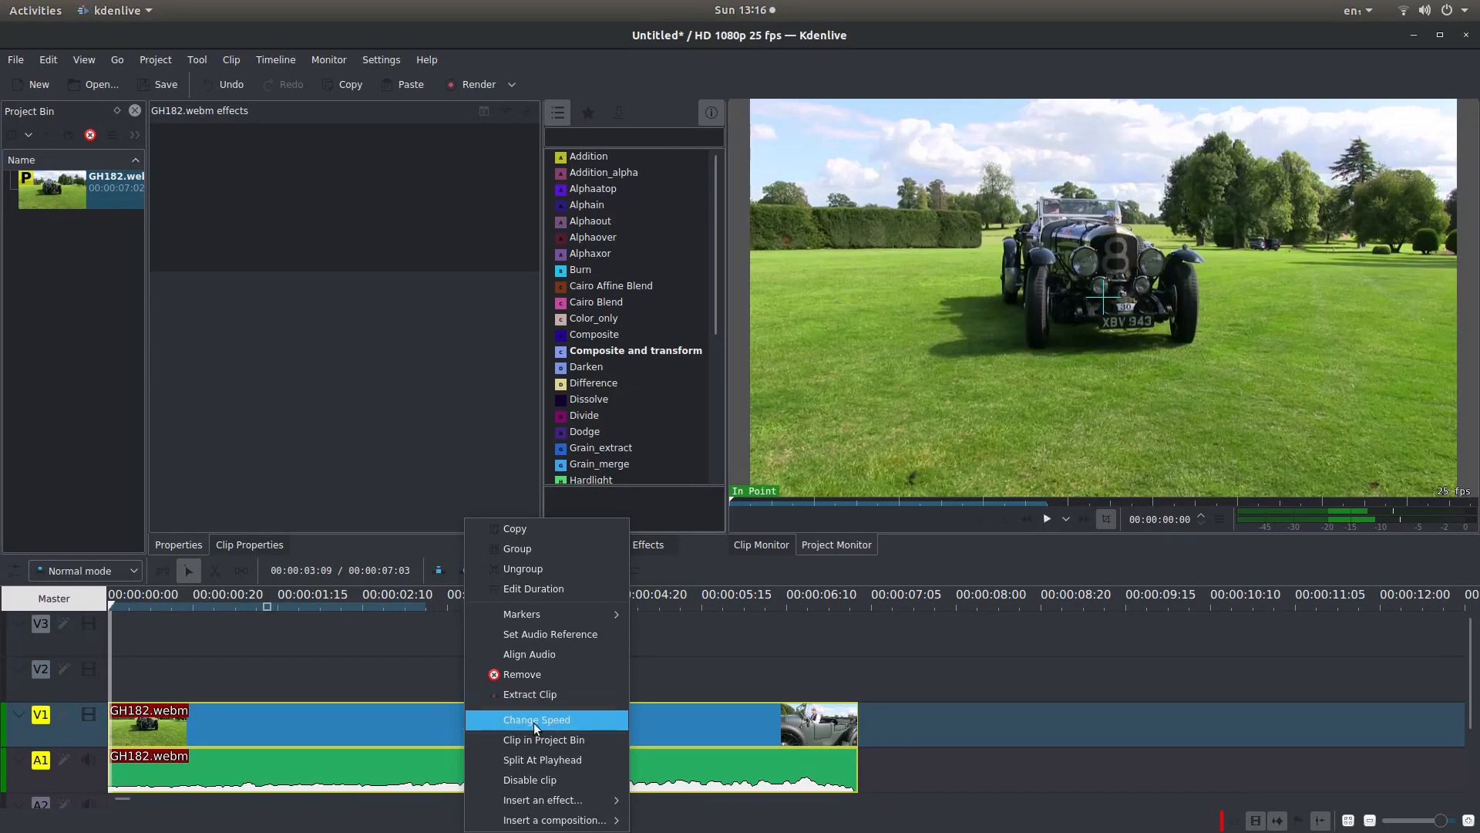
left_click(535, 719)
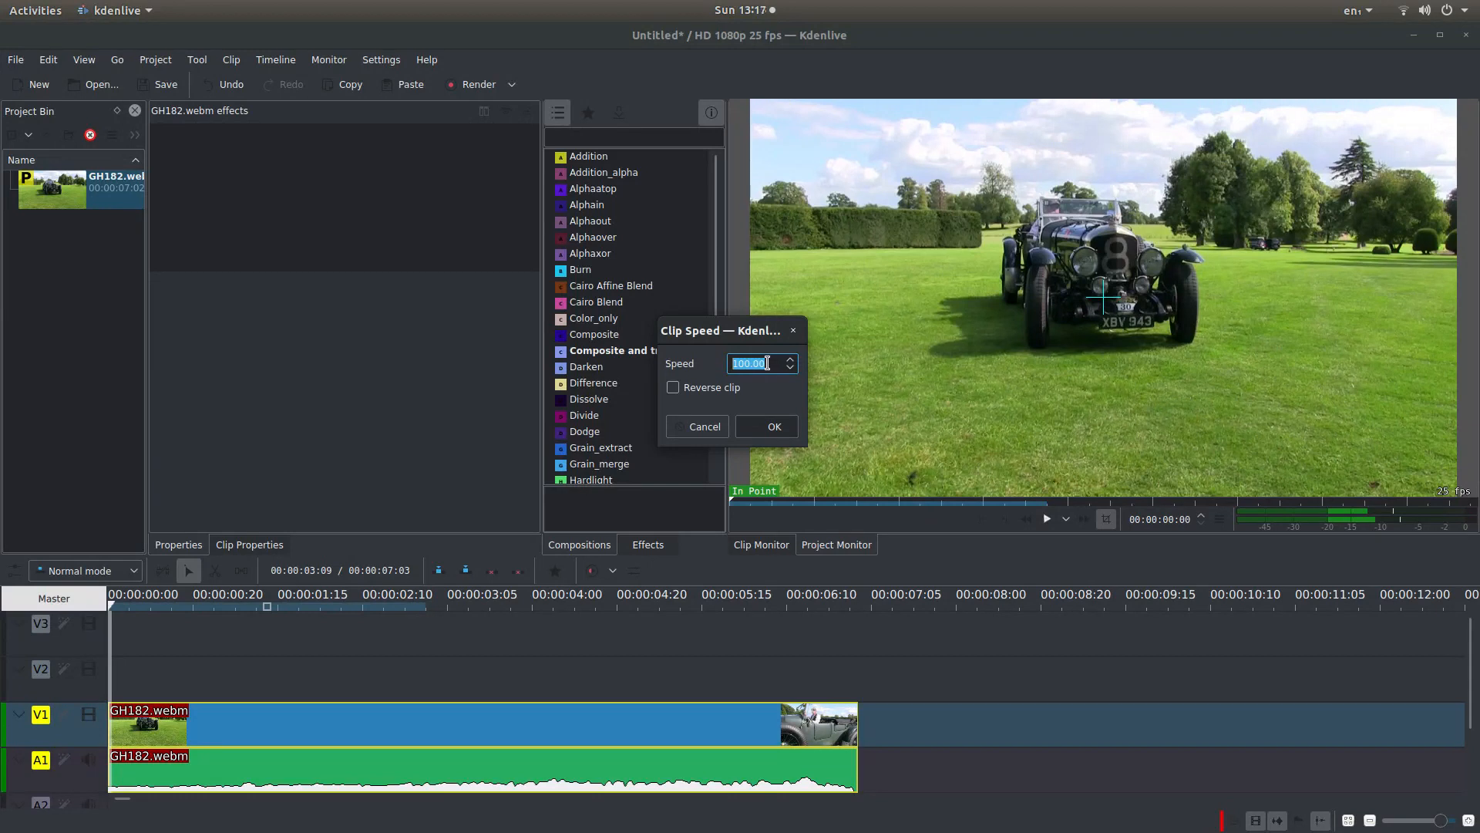
type("2")
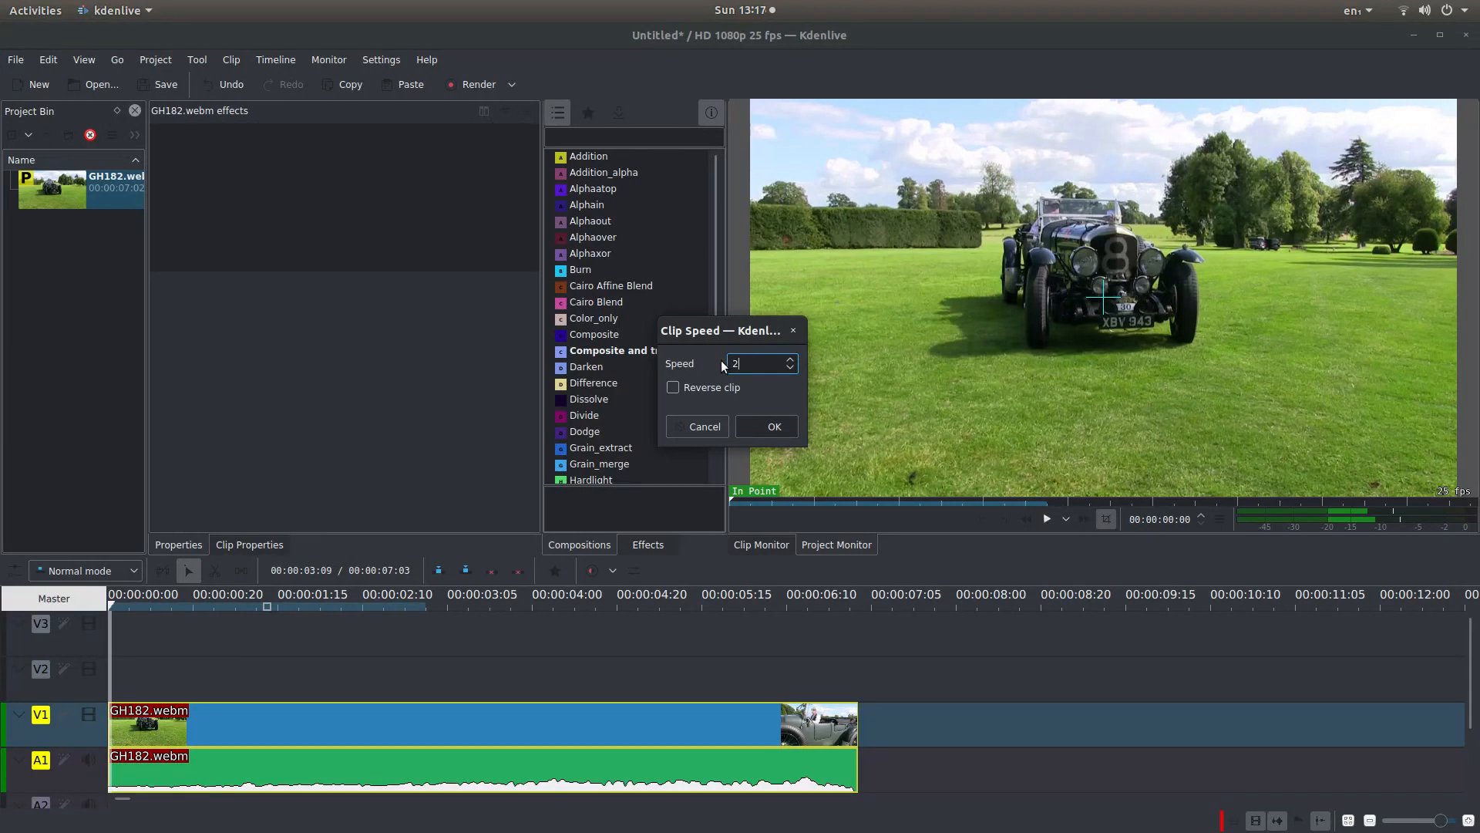
type("00")
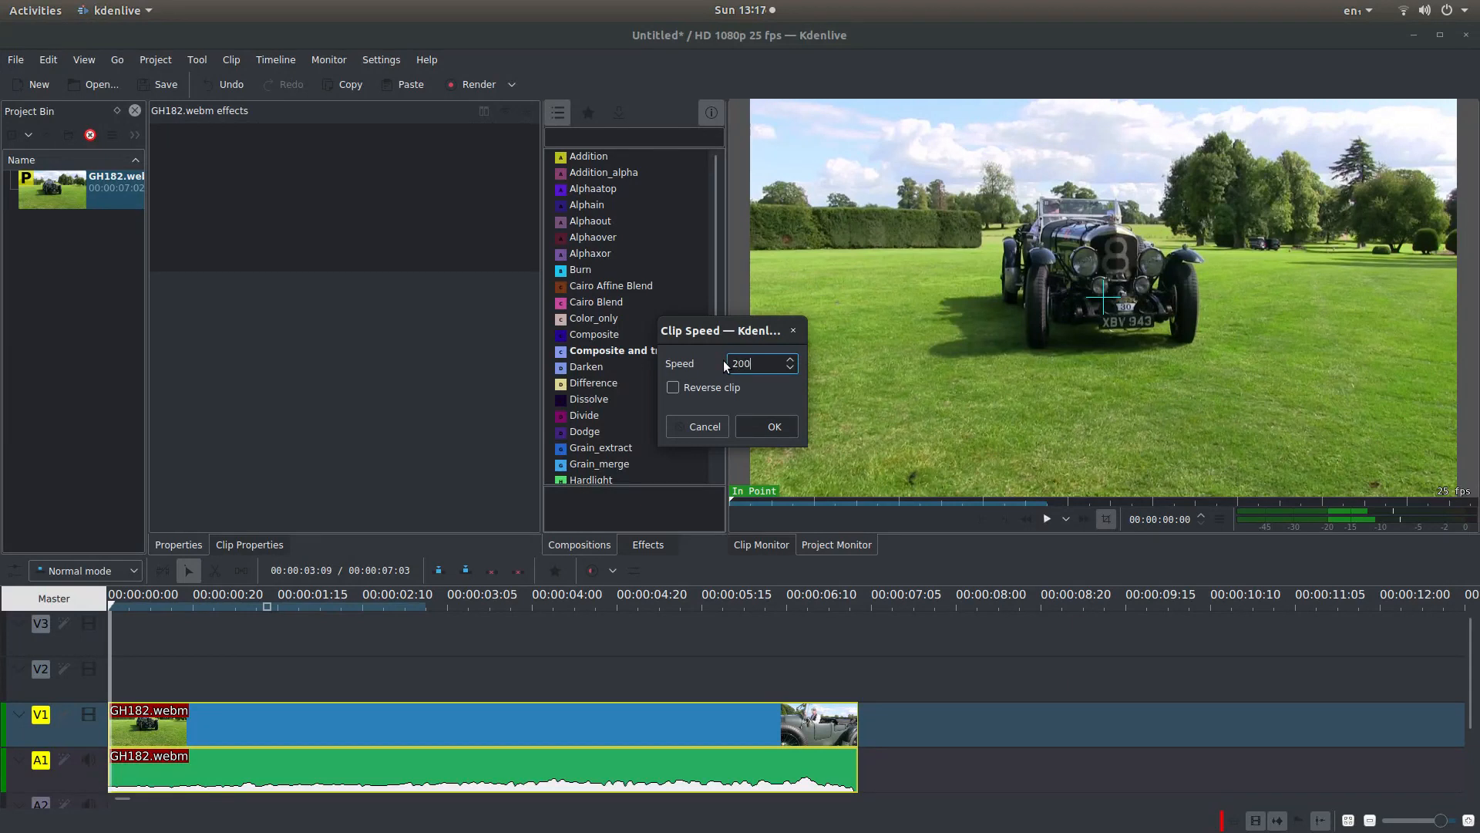
left_click(774, 426)
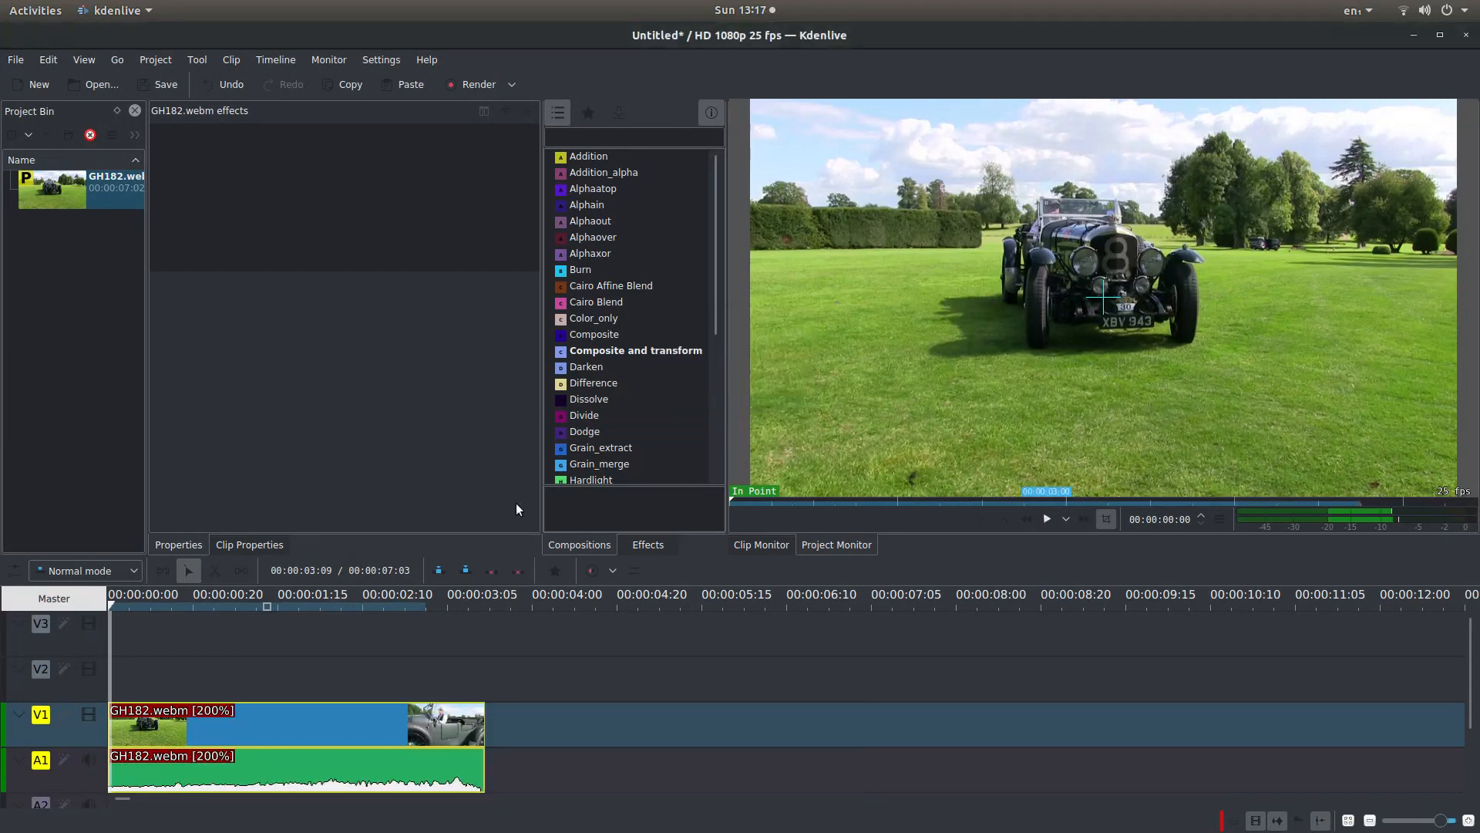
mouse_move(1047, 519)
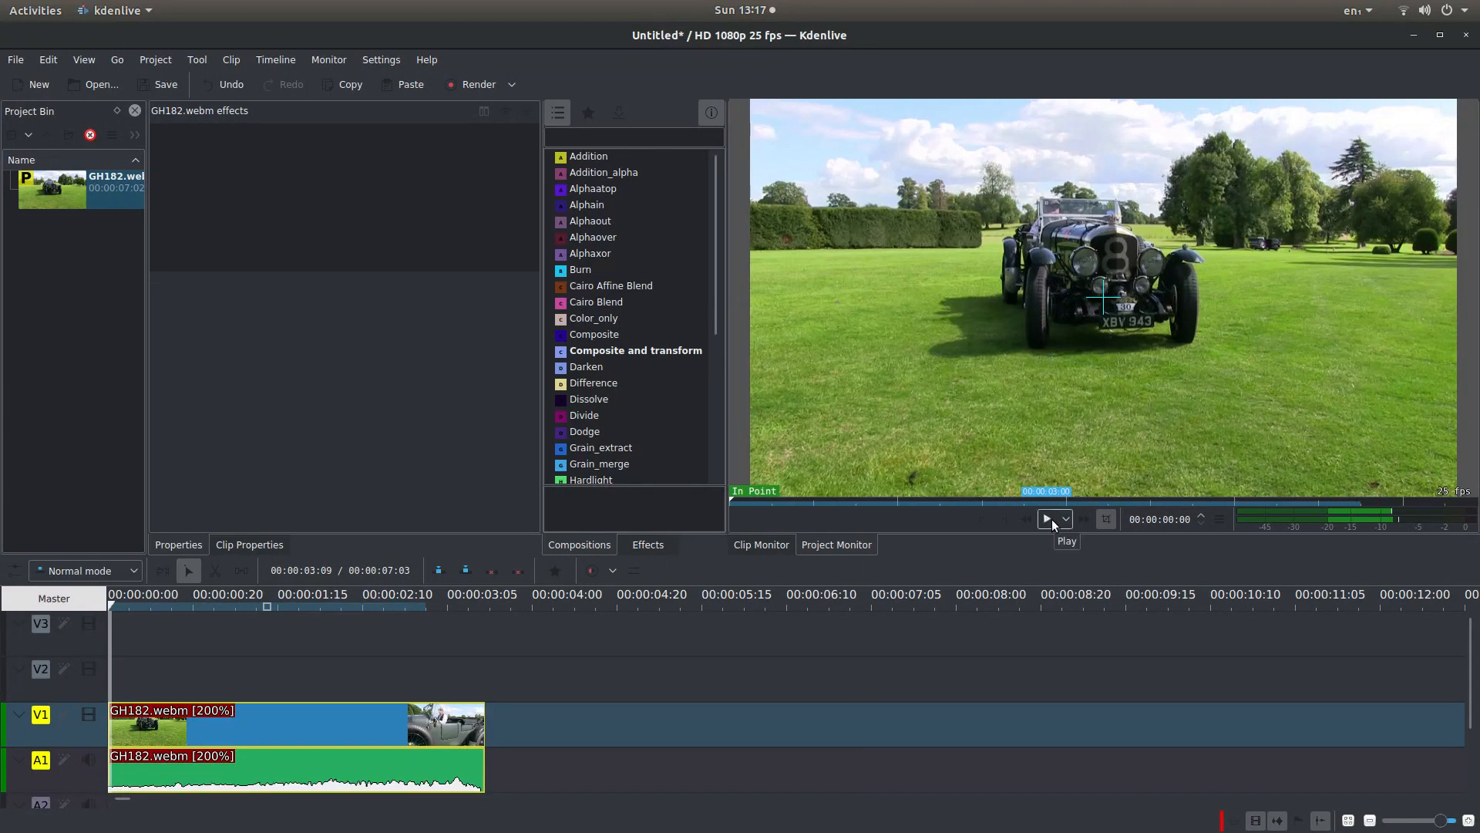
- Play the 200% GH182.webm clip in the Project Monitor
left_click(1047, 519)
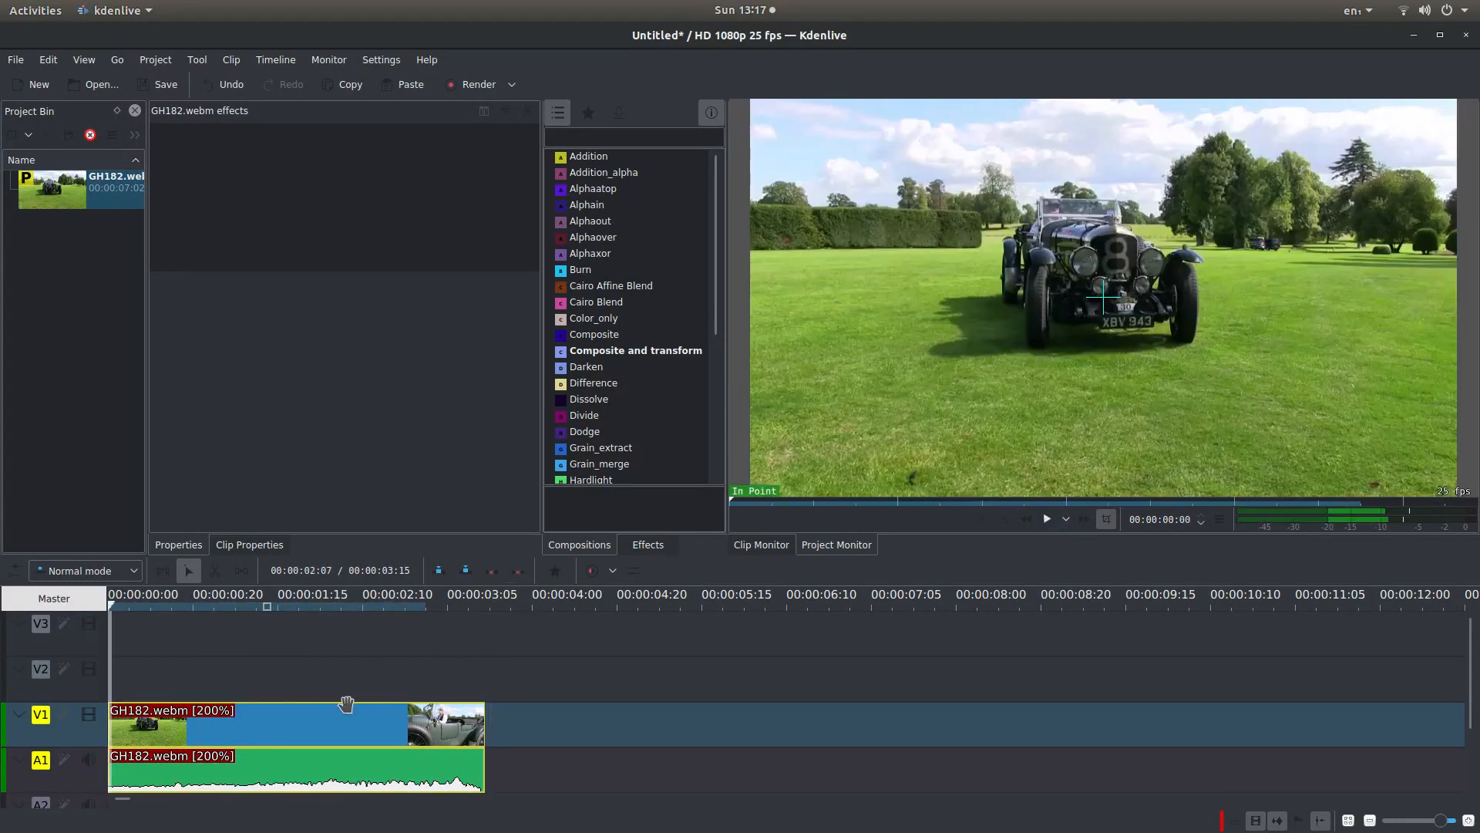
- Set the GH182.webm clip speed to 50% and play the slowed clip
right_click(344, 724)
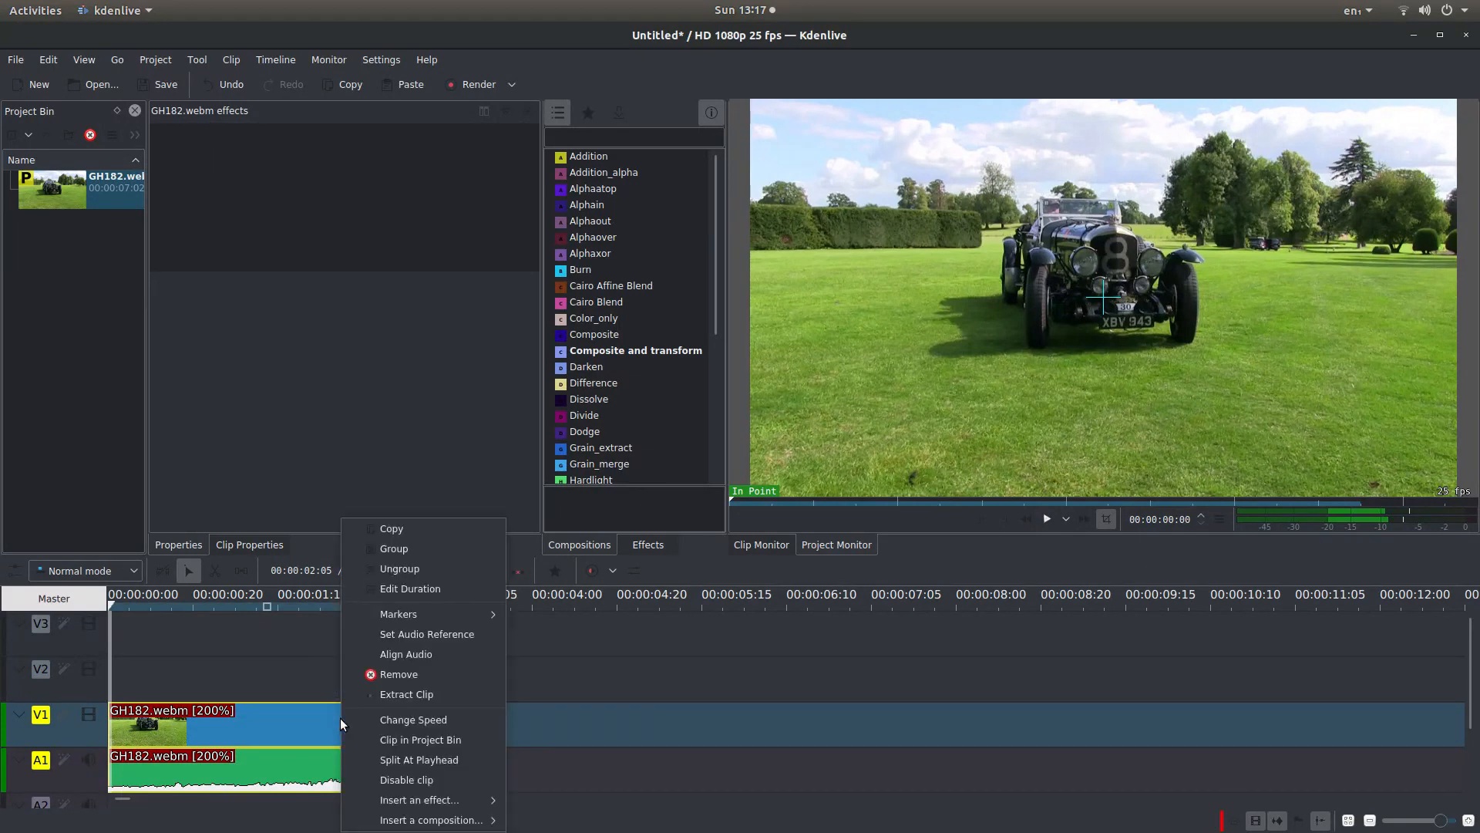
mouse_move(413, 719)
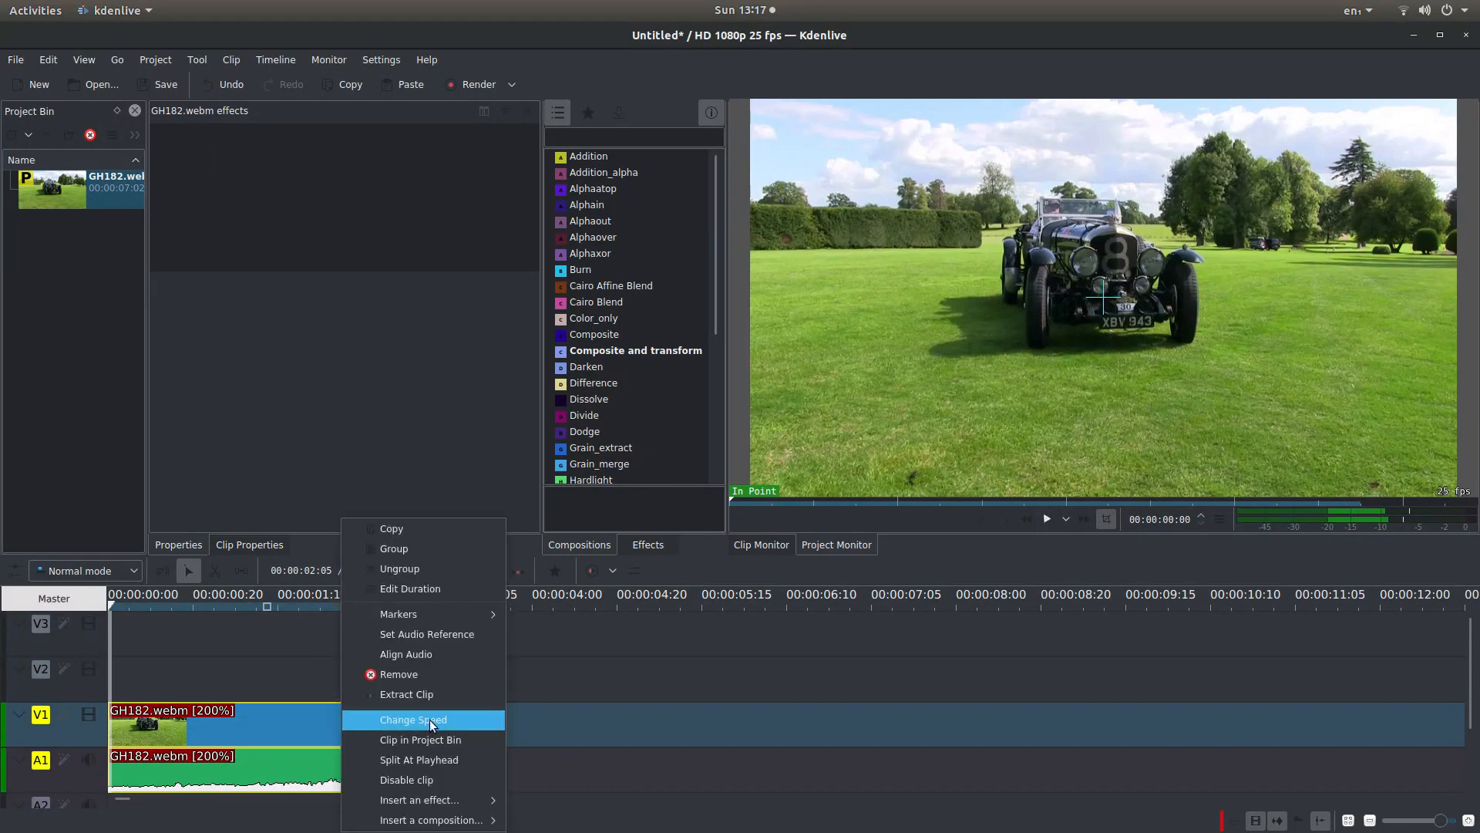
left_click(413, 719)
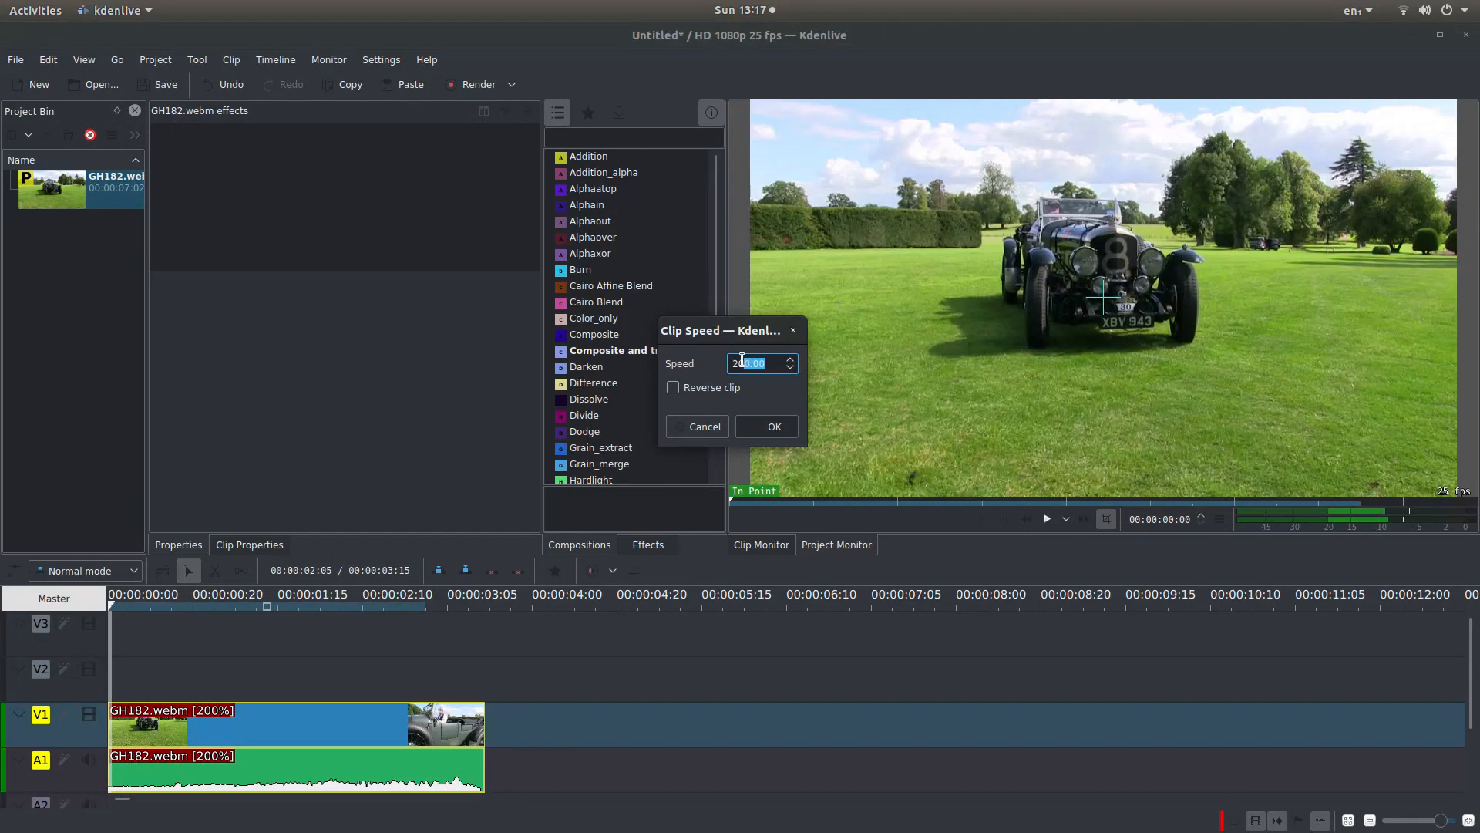
type("5")
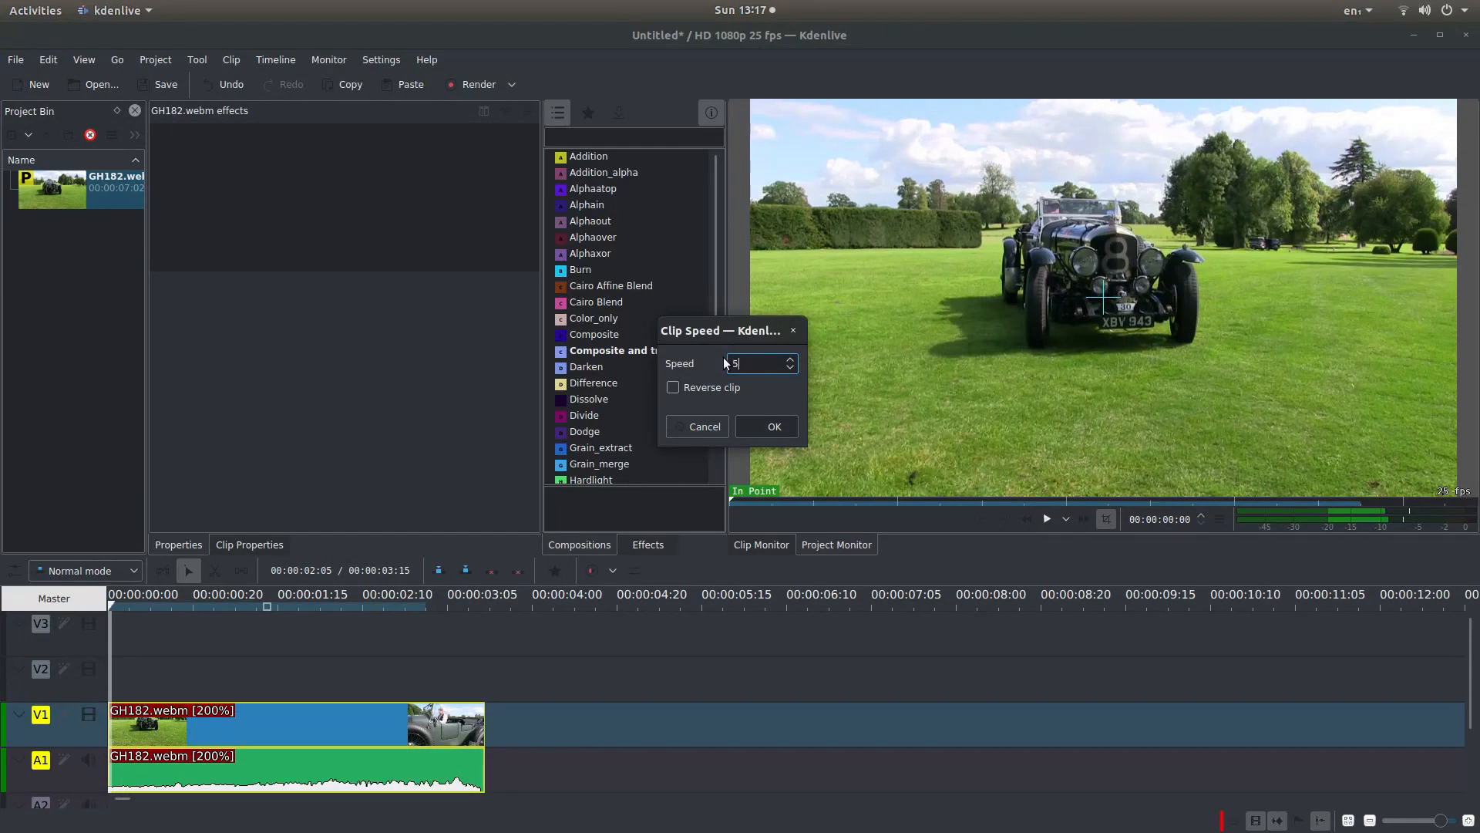
left_click(773, 426)
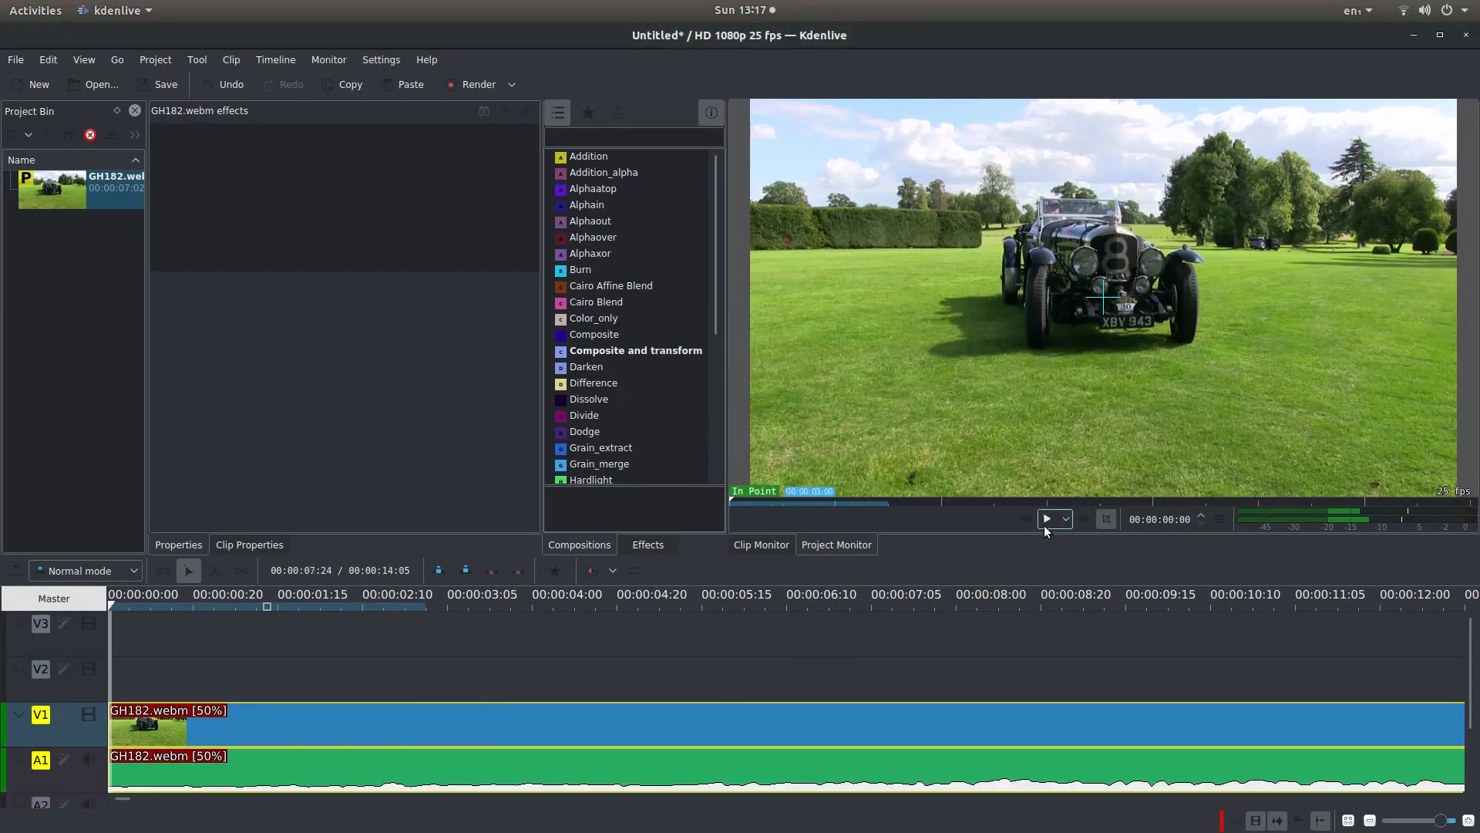
left_click(1047, 518)
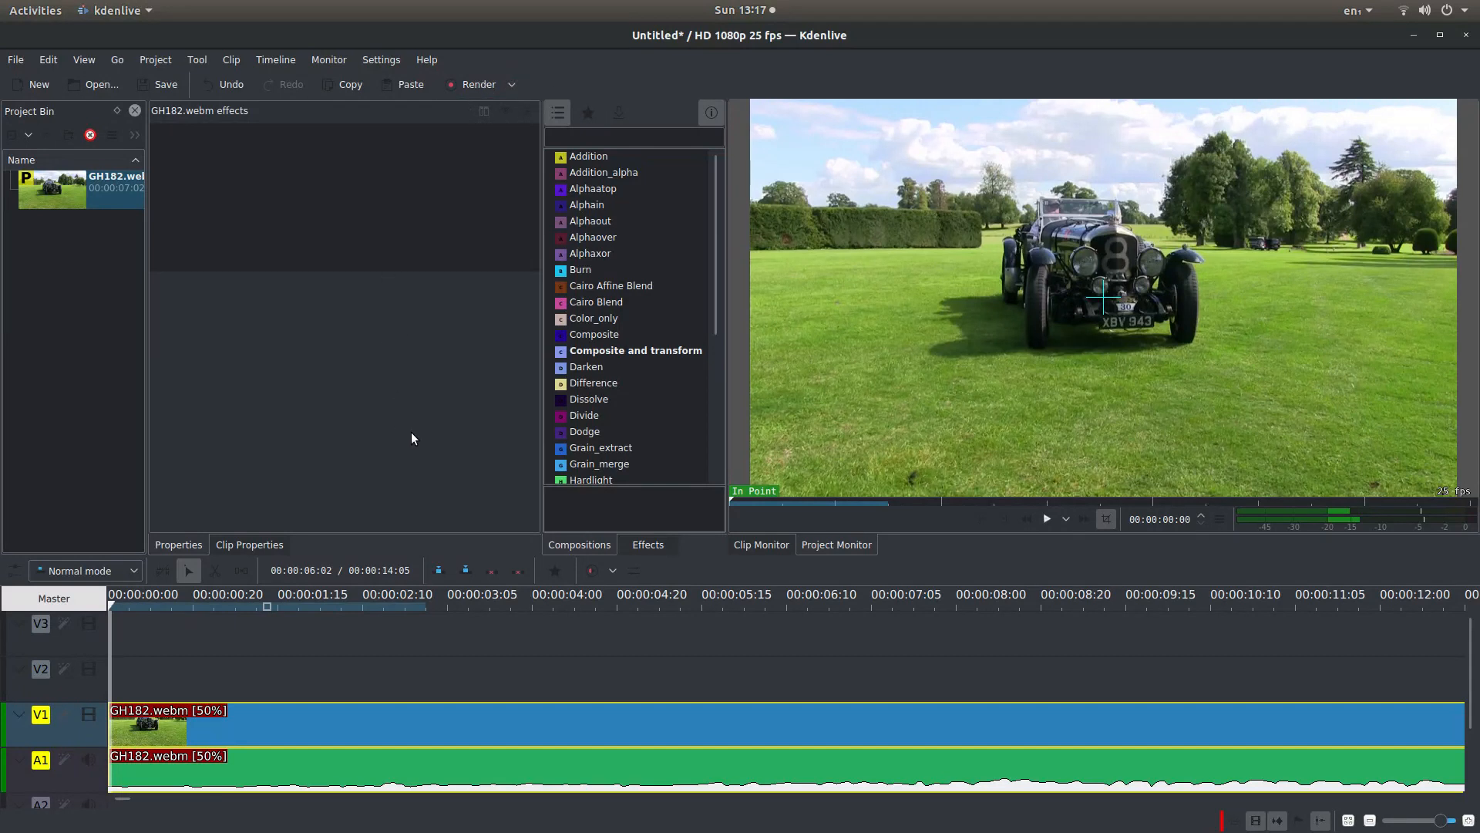
mouse_move(440, 407)
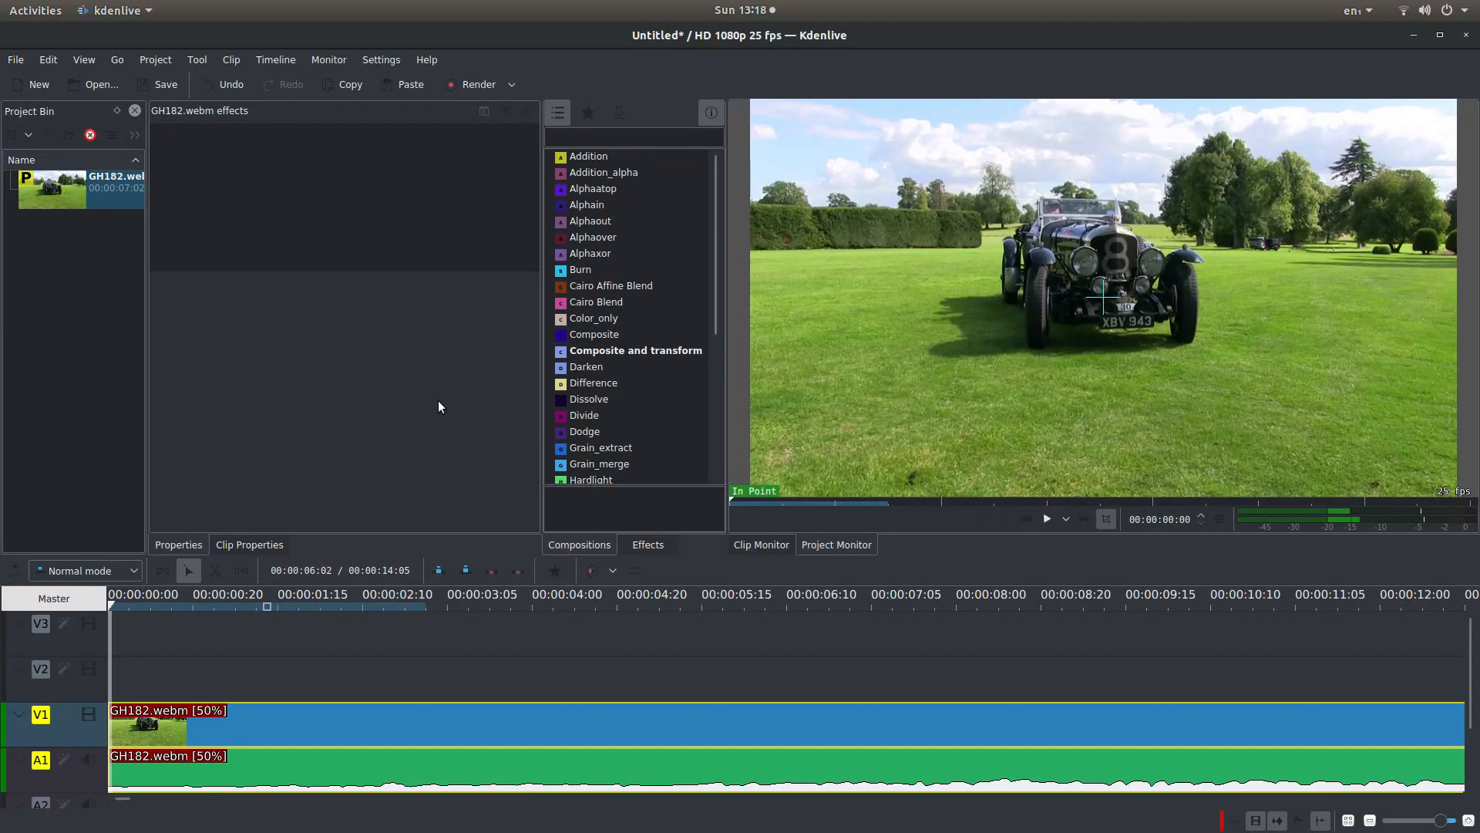
mouse_move(1071, 55)
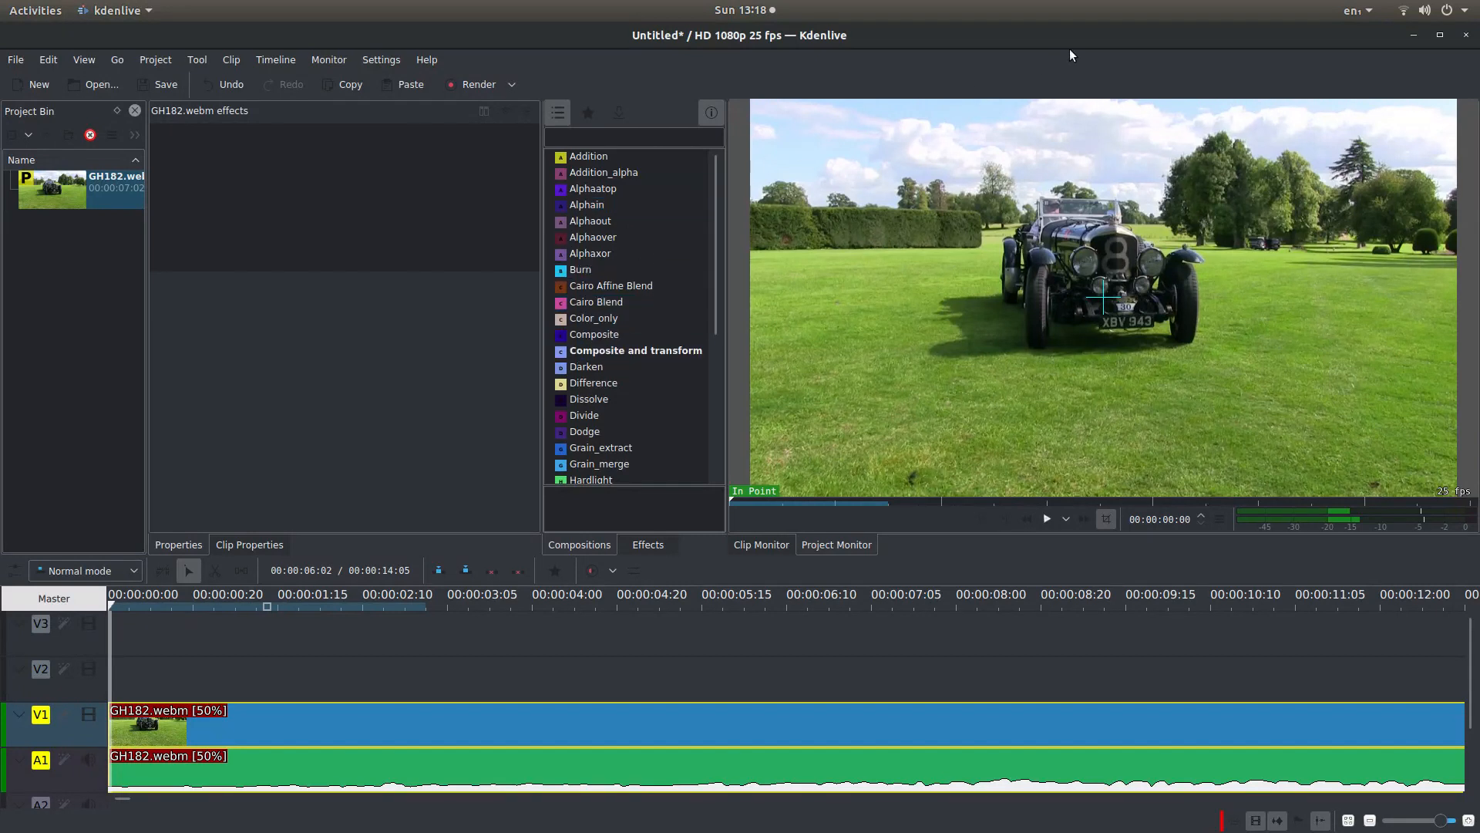
mouse_move(1143, 63)
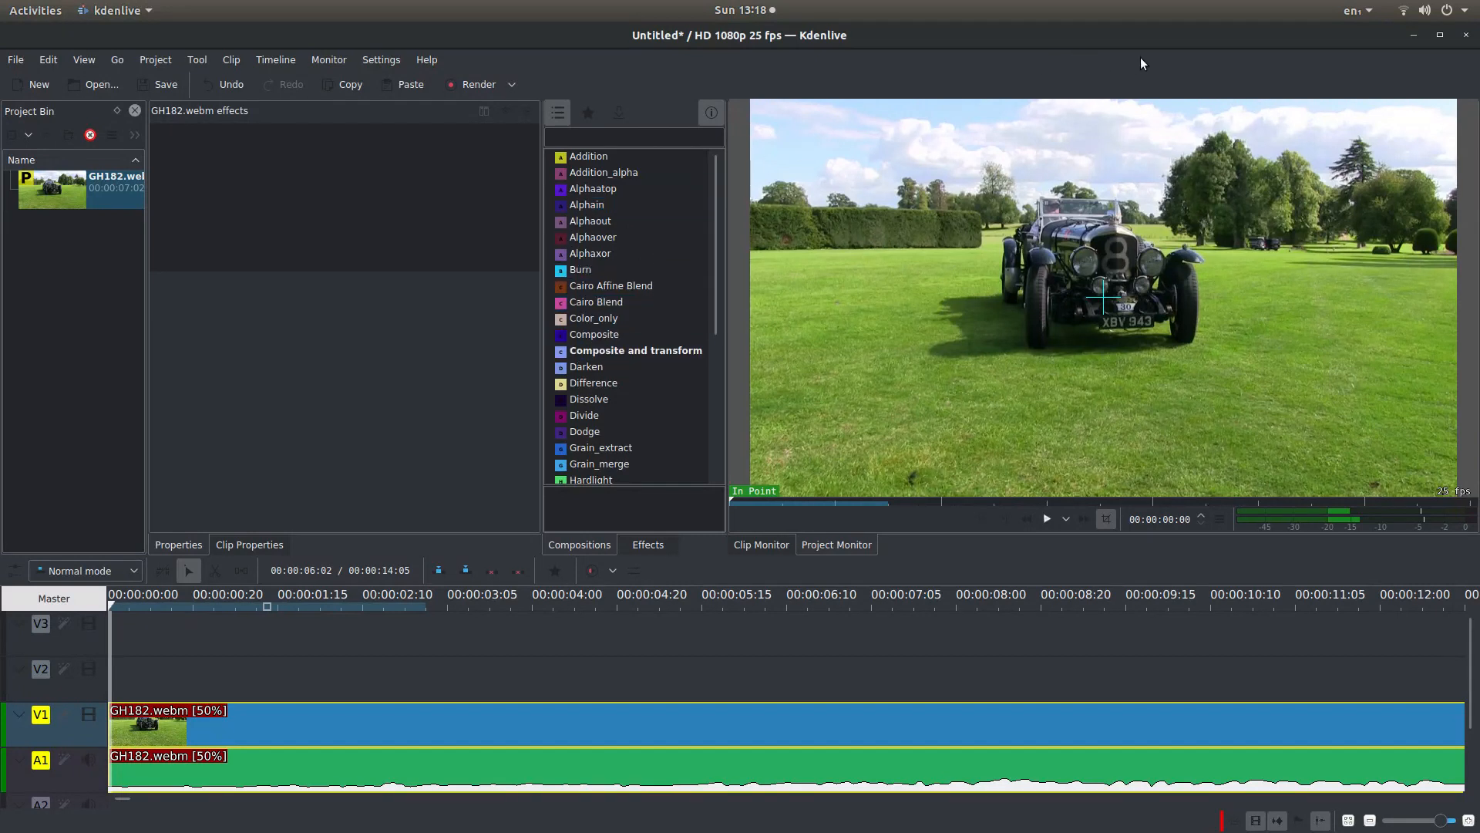